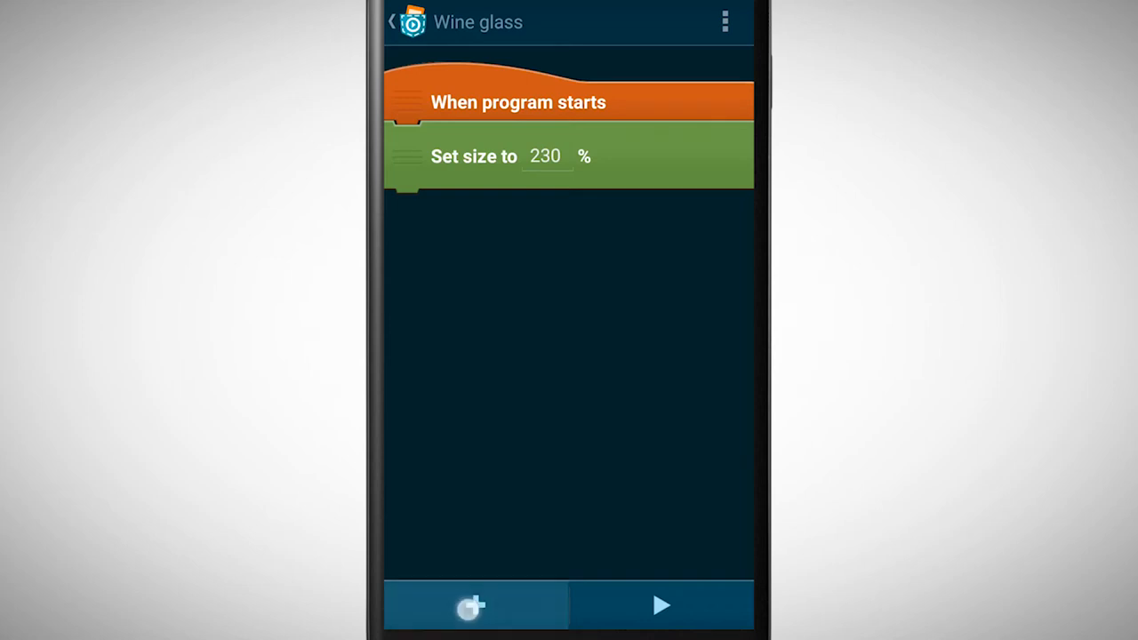
- Add an If…Else block under Set size 230% and begin editing its condition
{"action": "left_click", "coordinate": [470, 605]}
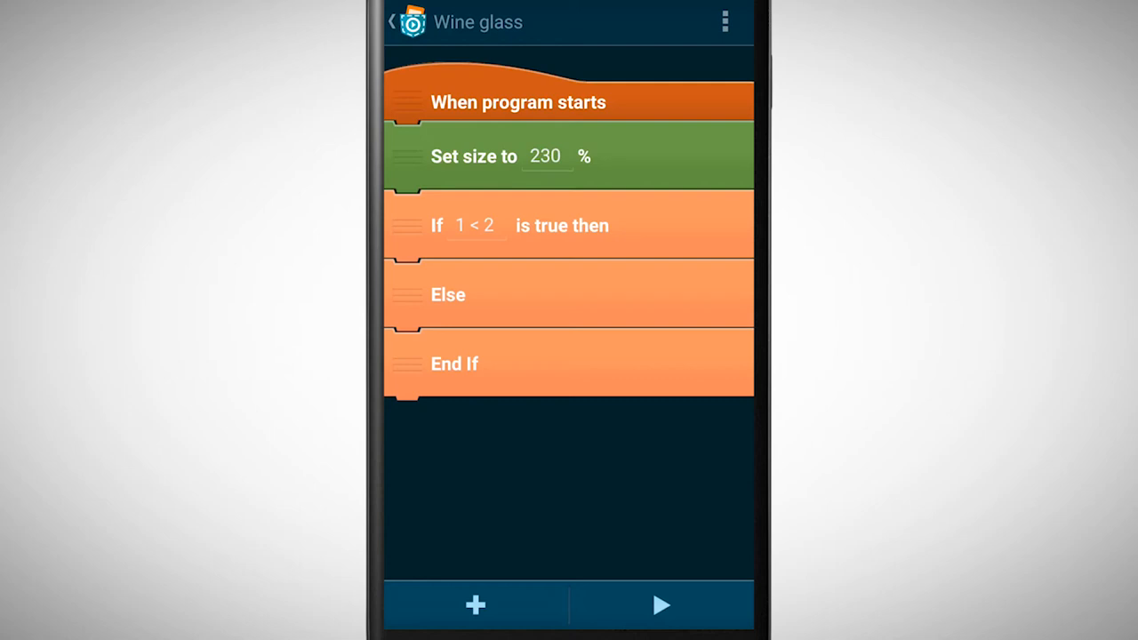
{"action": "left_click", "coordinate": [480, 224]}
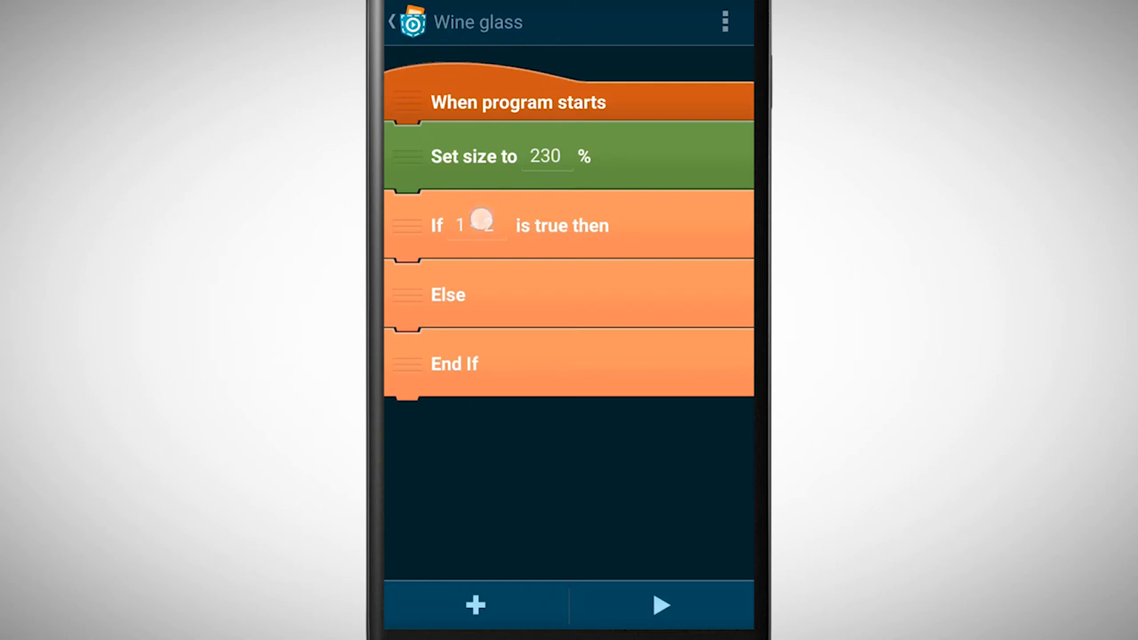
{"action": "left_click", "coordinate": [477, 224]}
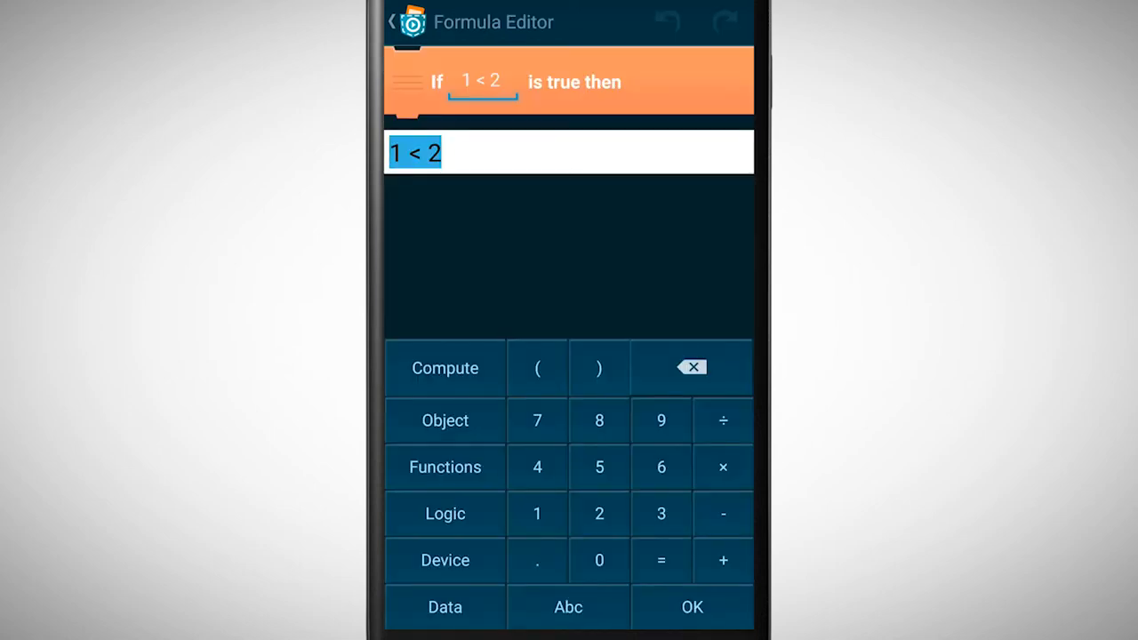
- Clear the default '1 < 2', insert the loudness sensor and list the logic operators
{"action": "left_click", "coordinate": [691, 366]}
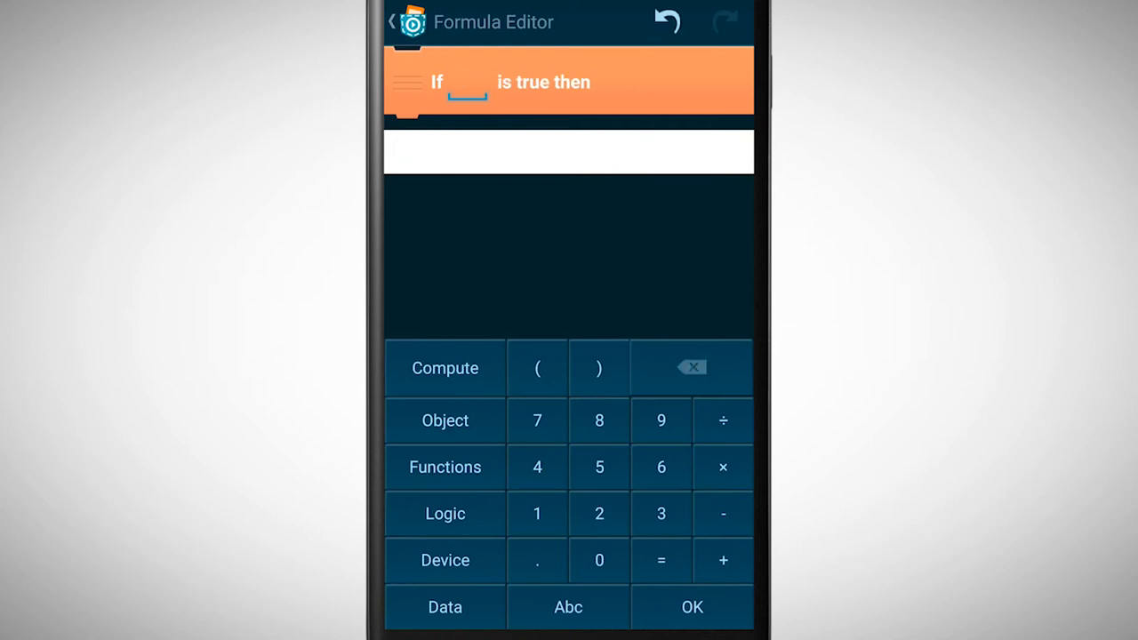
{"action": "left_click", "coordinate": [445, 560]}
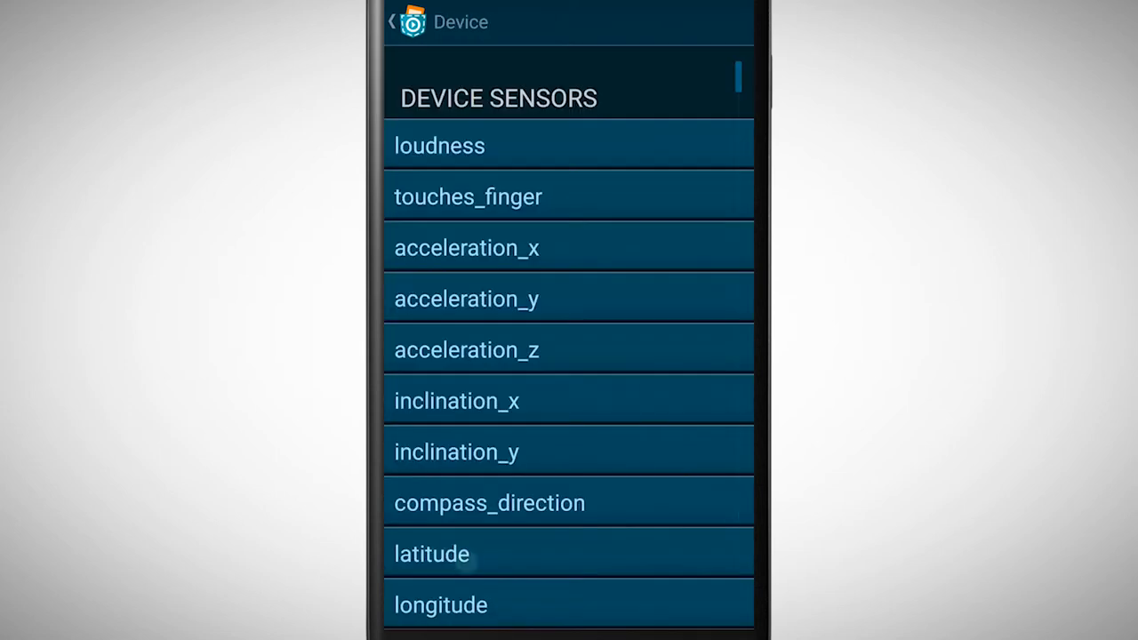
{"action": "left_click", "coordinate": [440, 146]}
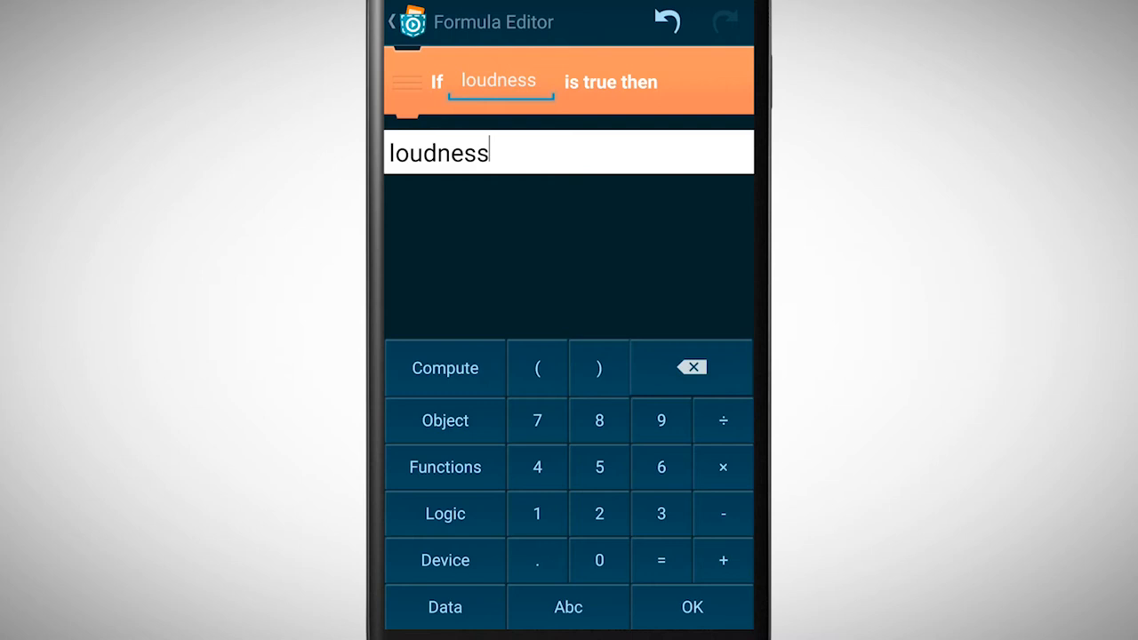
{"action": "left_click", "coordinate": [444, 366]}
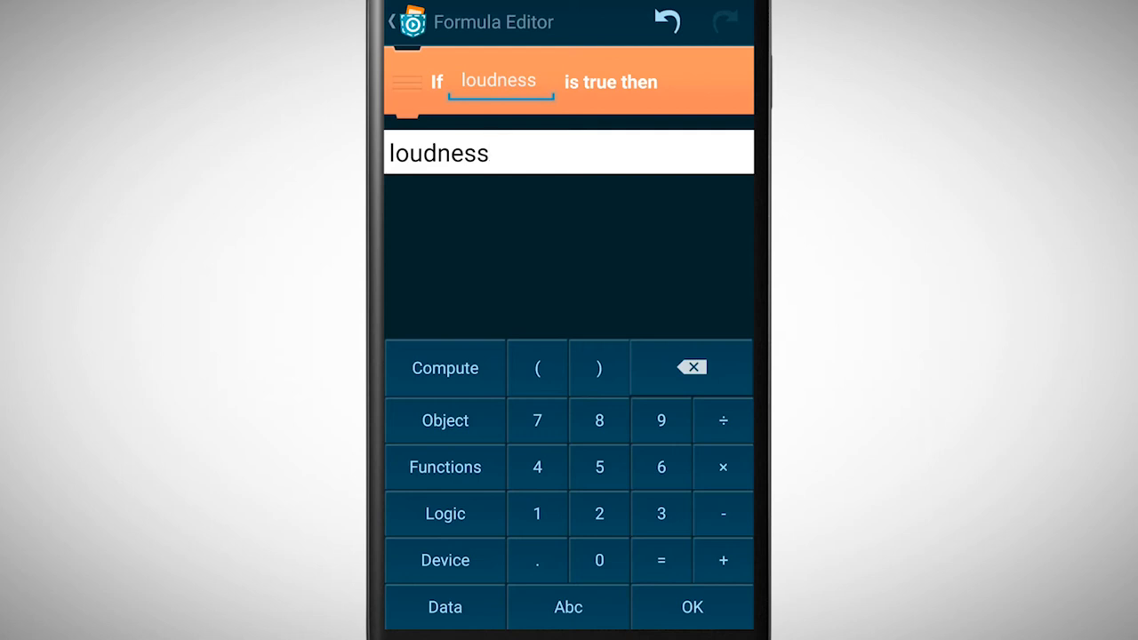
{"action": "left_click", "coordinate": [569, 153]}
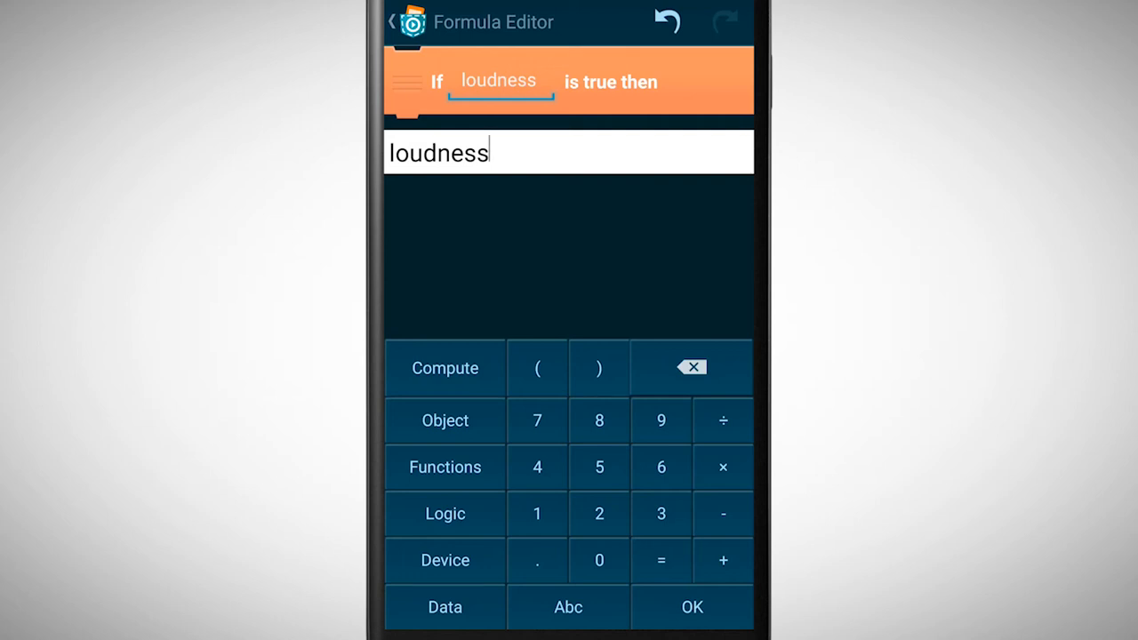
{"action": "left_click", "coordinate": [444, 512]}
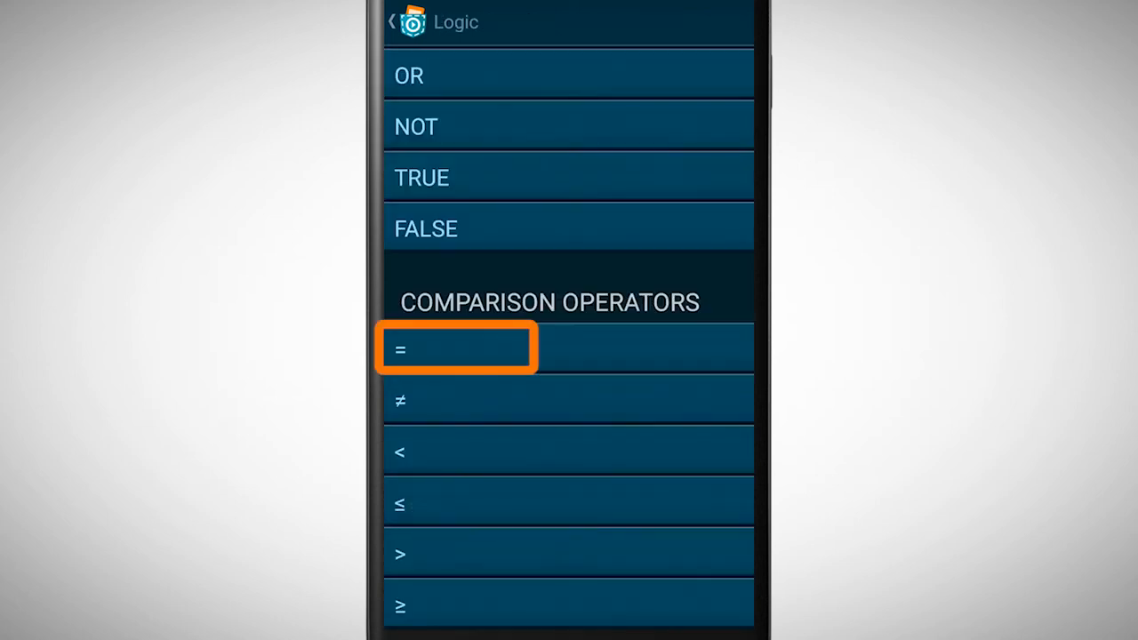
- Complete the condition as 'loudness > 60' and confirm it back into the script
{"action": "left_click", "coordinate": [455, 398]}
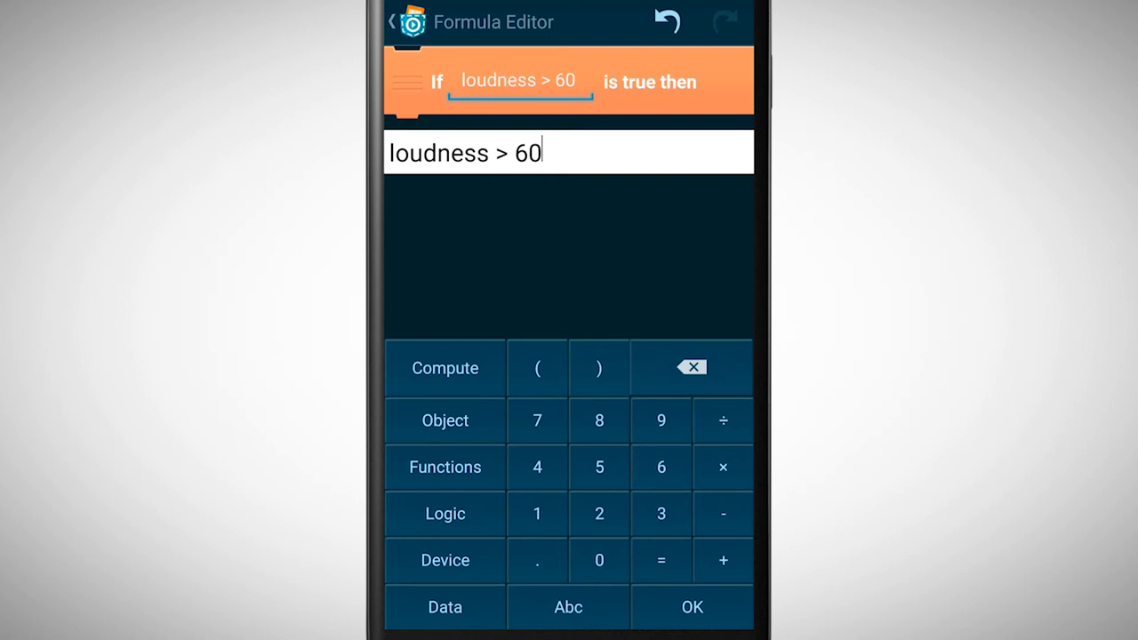
{"action": "left_click", "coordinate": [444, 368]}
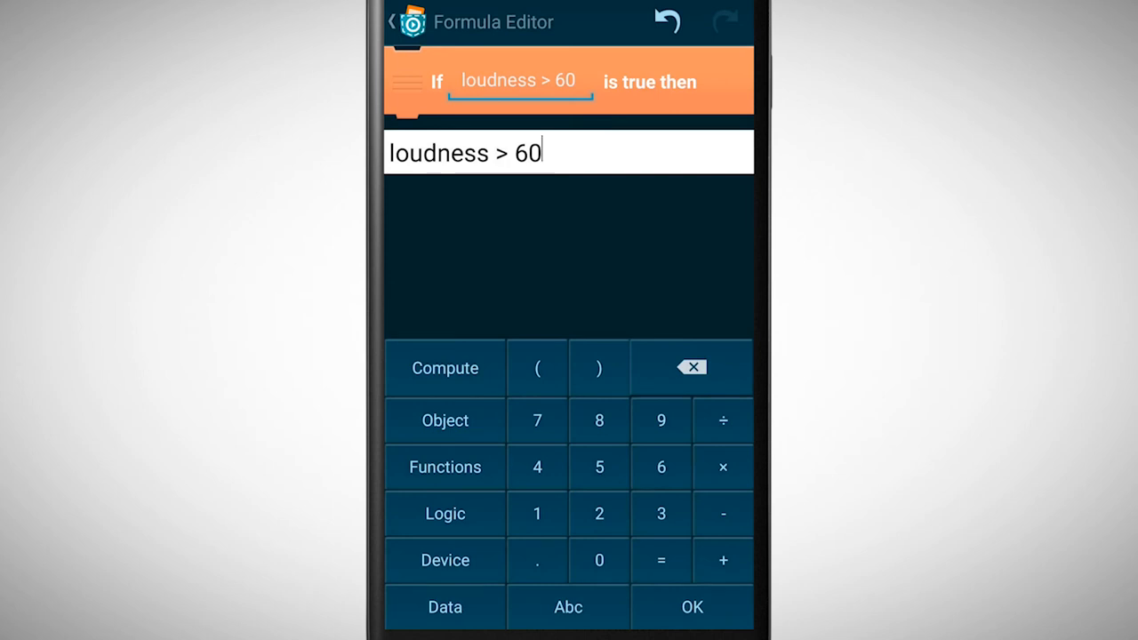
{"action": "left_click", "coordinate": [692, 606]}
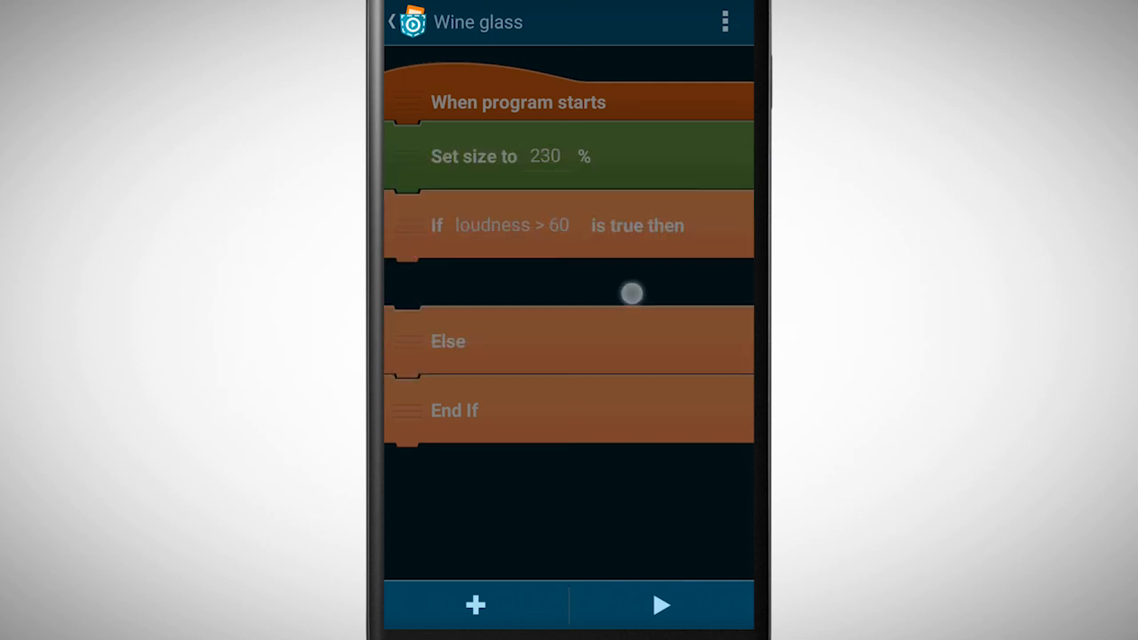
- Set the If branch's Switch to look brick to 'Broken wine glass'
{"action": "left_click", "coordinate": [483, 320]}
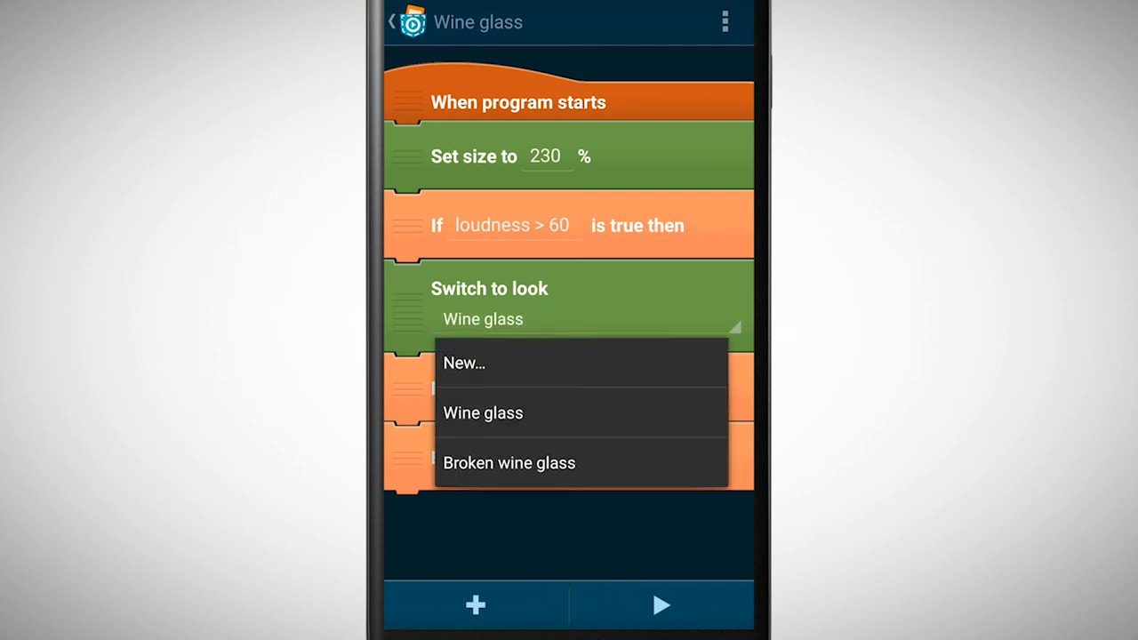
{"action": "left_click", "coordinate": [508, 462]}
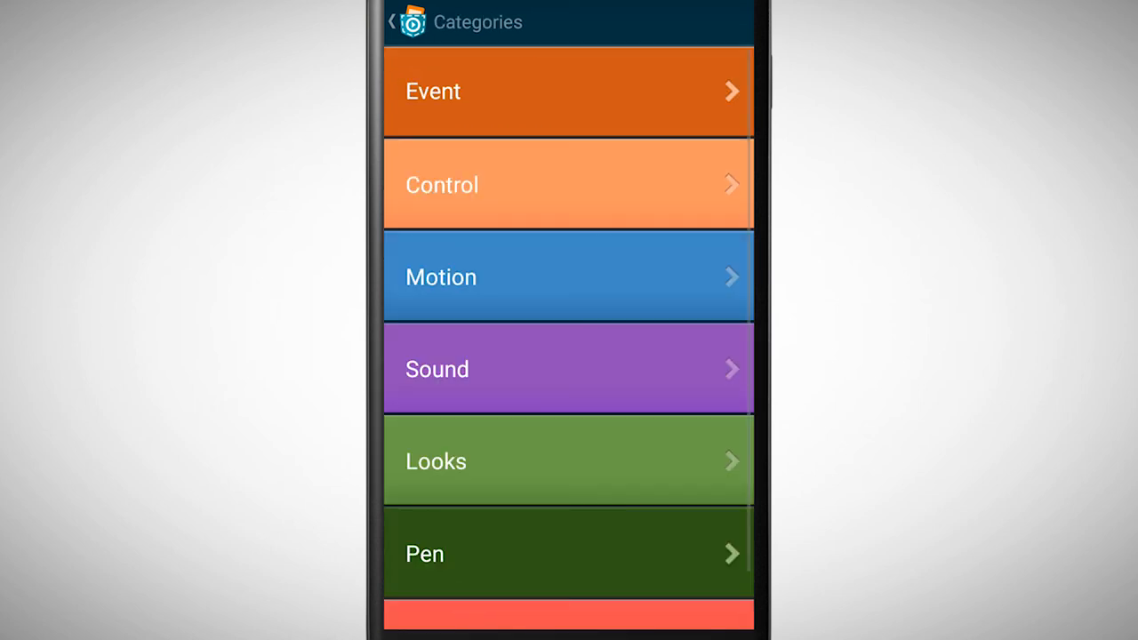
- Wrap the If…Else in a Forever loop, test-run the project and return to the script
{"action": "left_click", "coordinate": [569, 184]}
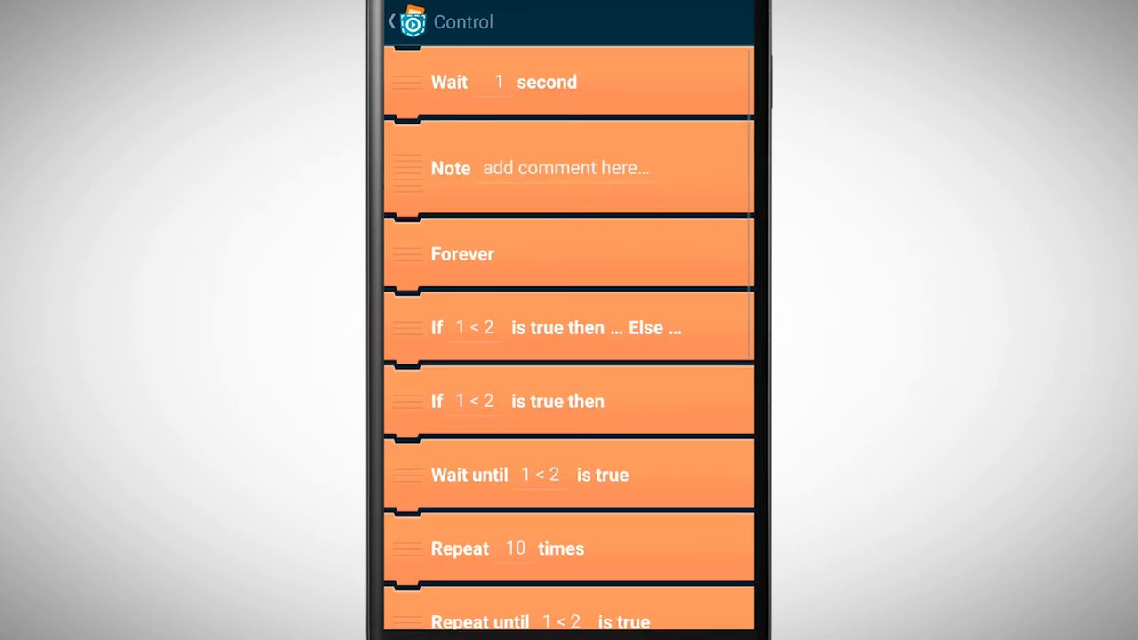
{"action": "left_click", "coordinate": [391, 21]}
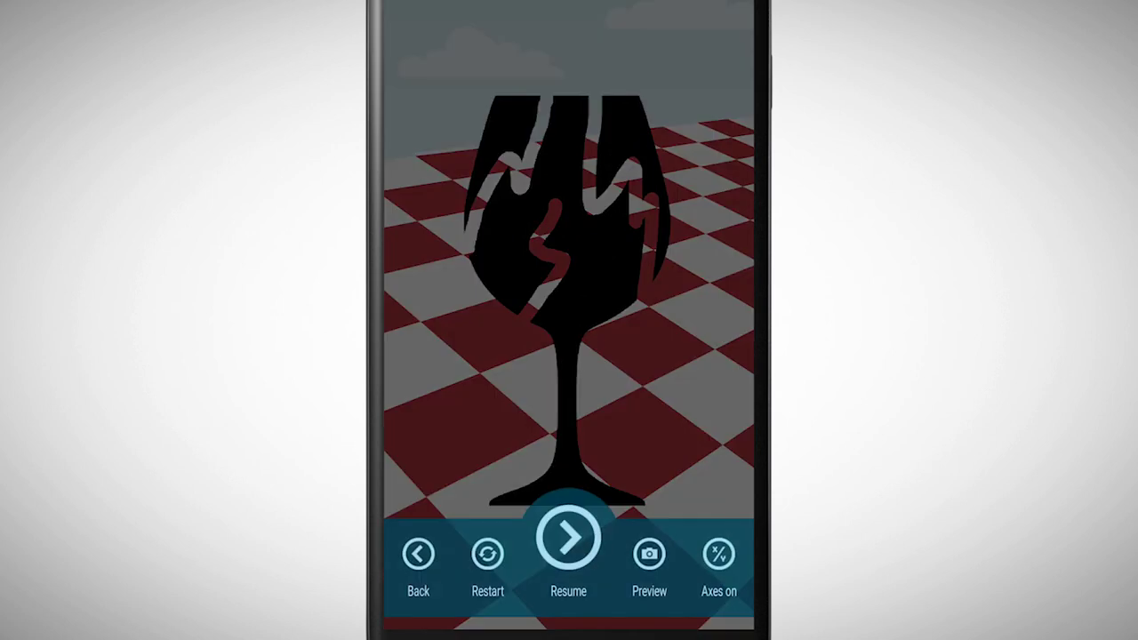
{"action": "left_click", "coordinate": [417, 565]}
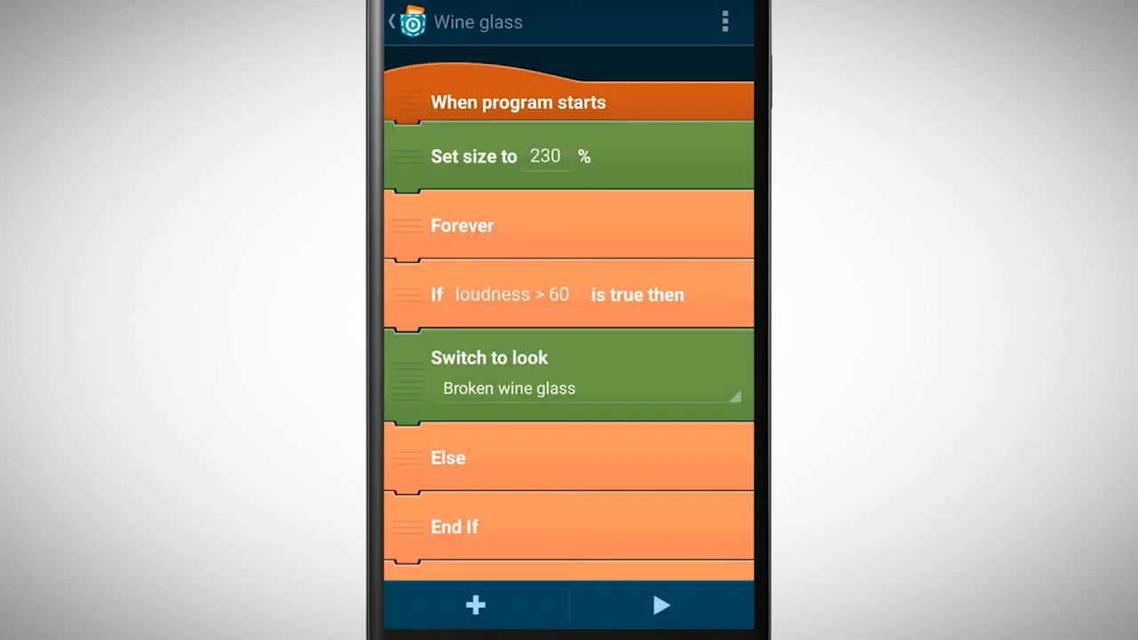
- Add a Switch to look 'Wine glass' brick inside the Else branch
{"action": "left_click", "coordinate": [475, 604]}
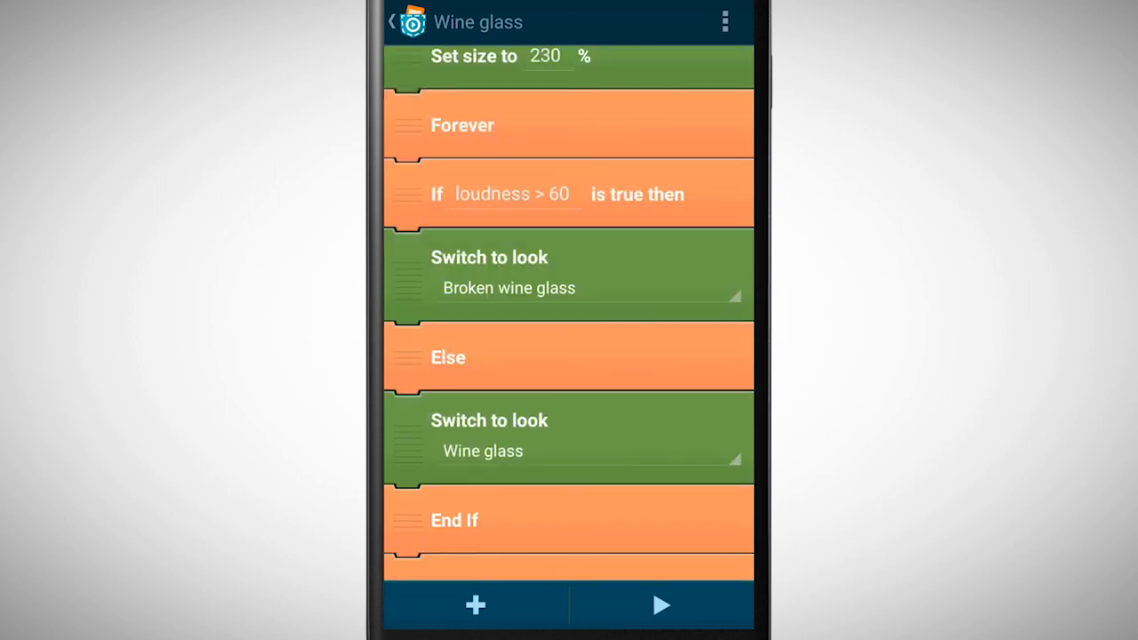
{"action": "scroll", "scroll_direction": "down", "scroll_amount": 3}
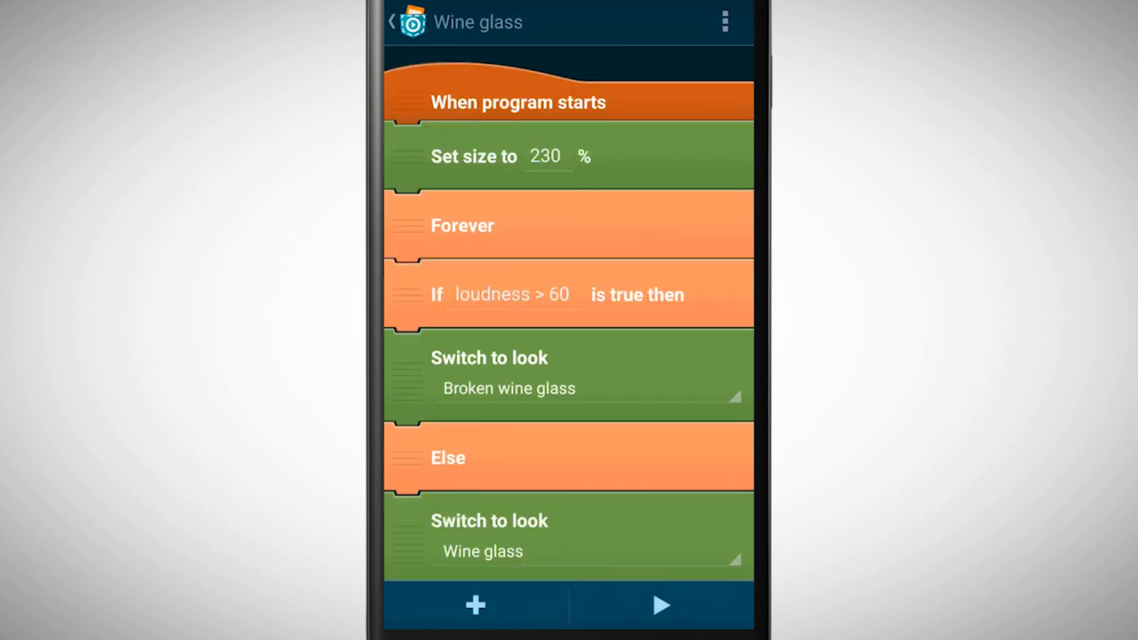